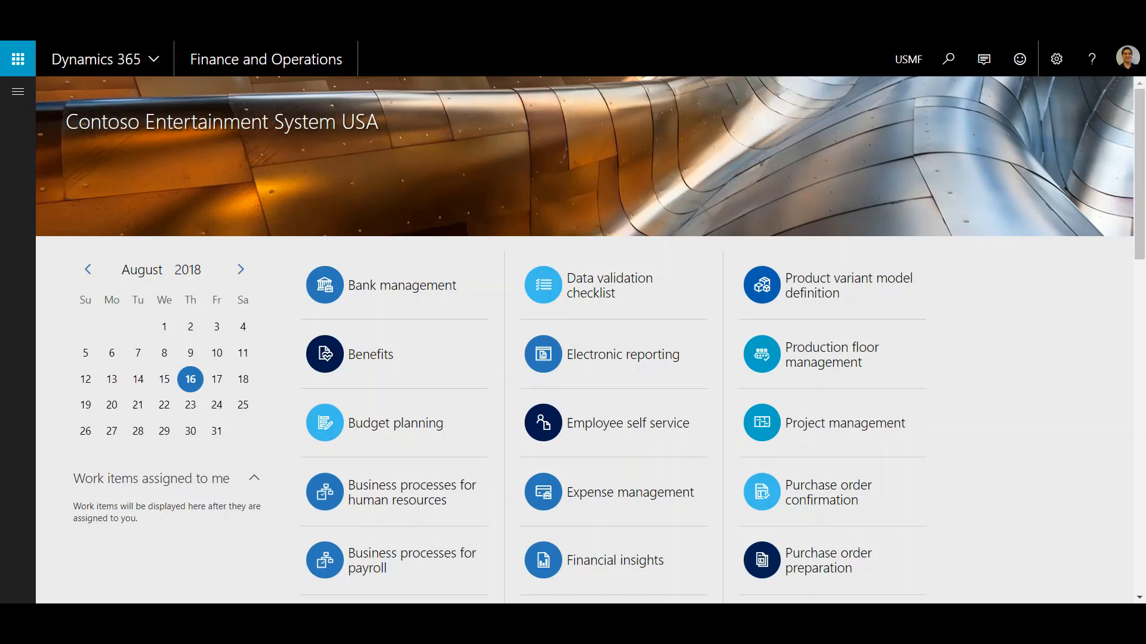
{"action": "mouse_move", "coordinate": [1061, 343]}
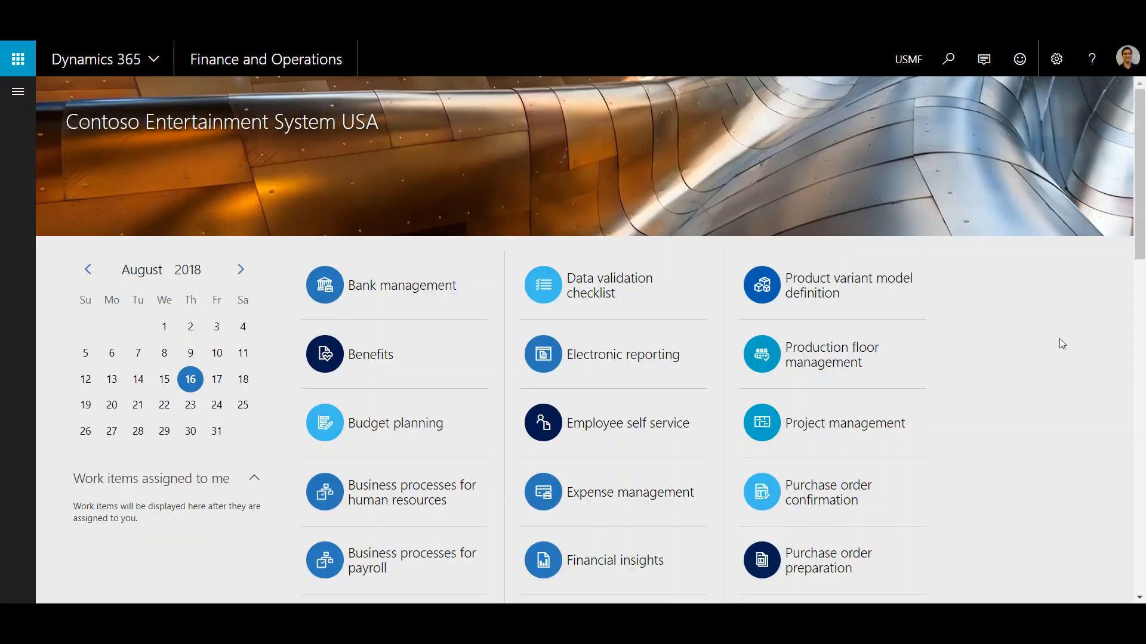
{"action": "mouse_move", "coordinate": [142, 181]}
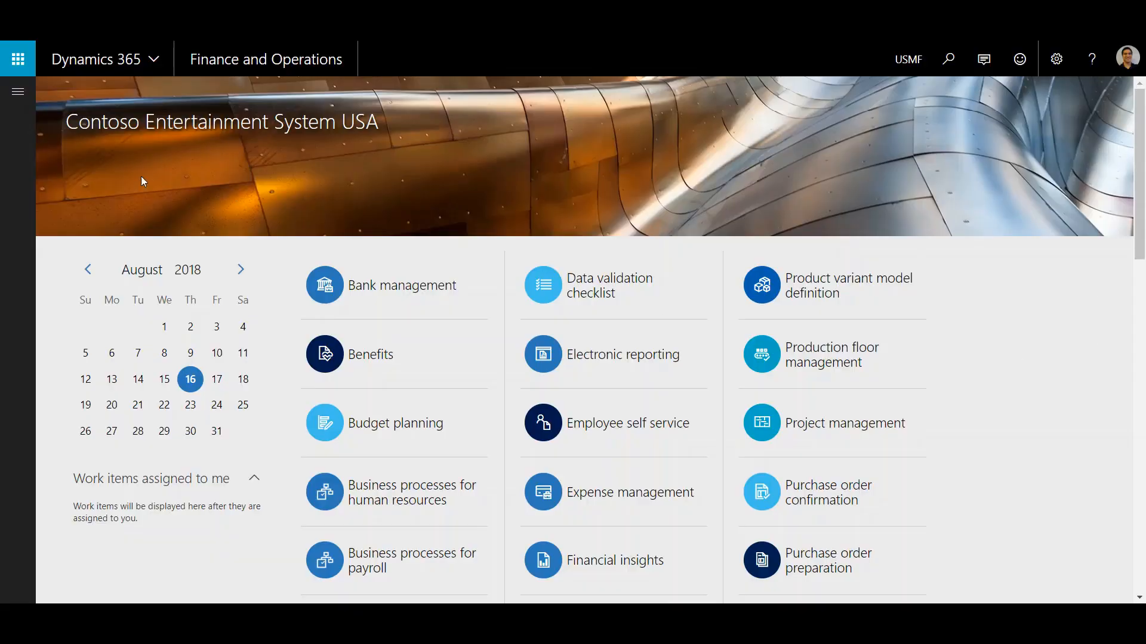
Go to the BOM versions page of released product 10004-01 from the Engineer tab
{"action": "left_click", "coordinate": [17, 91]}
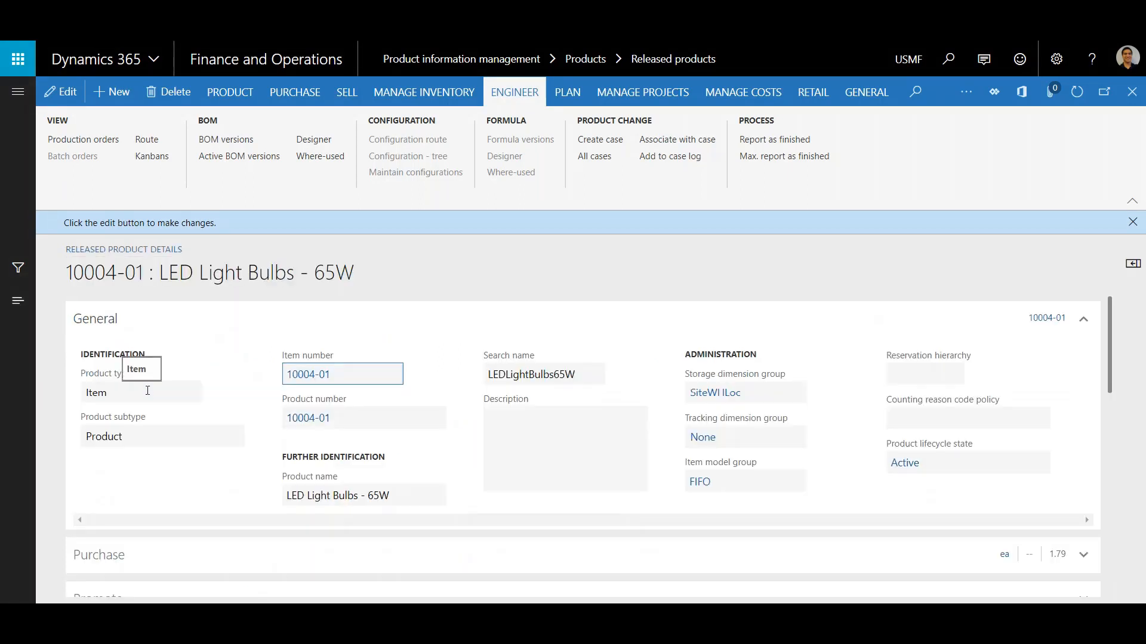
{"action": "mouse_move", "coordinate": [185, 294]}
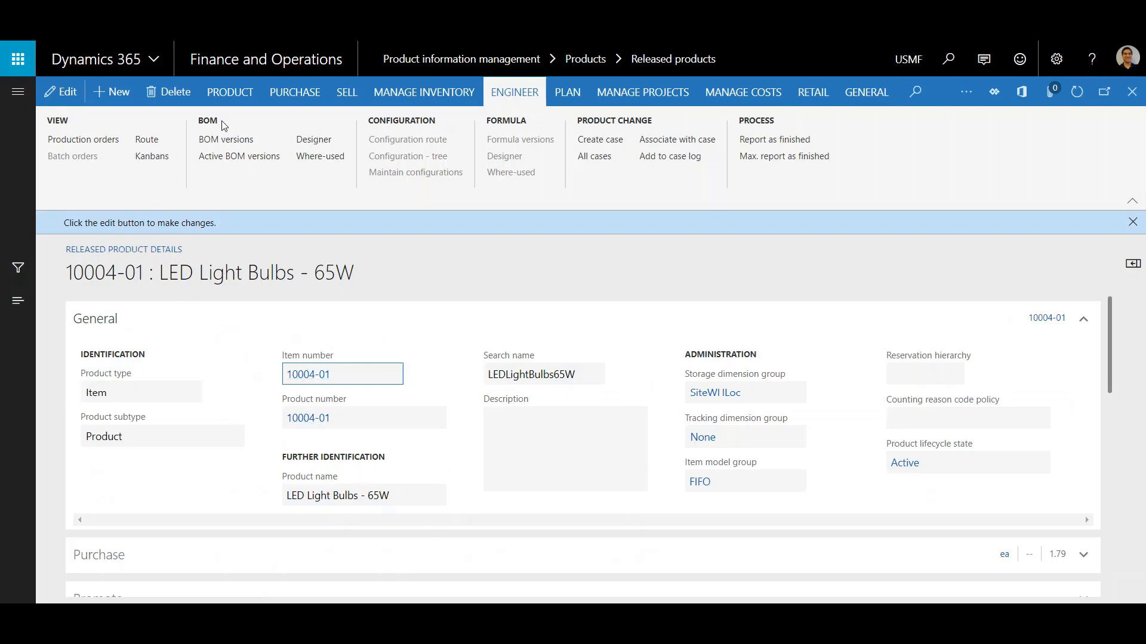
{"action": "mouse_move", "coordinate": [549, 102]}
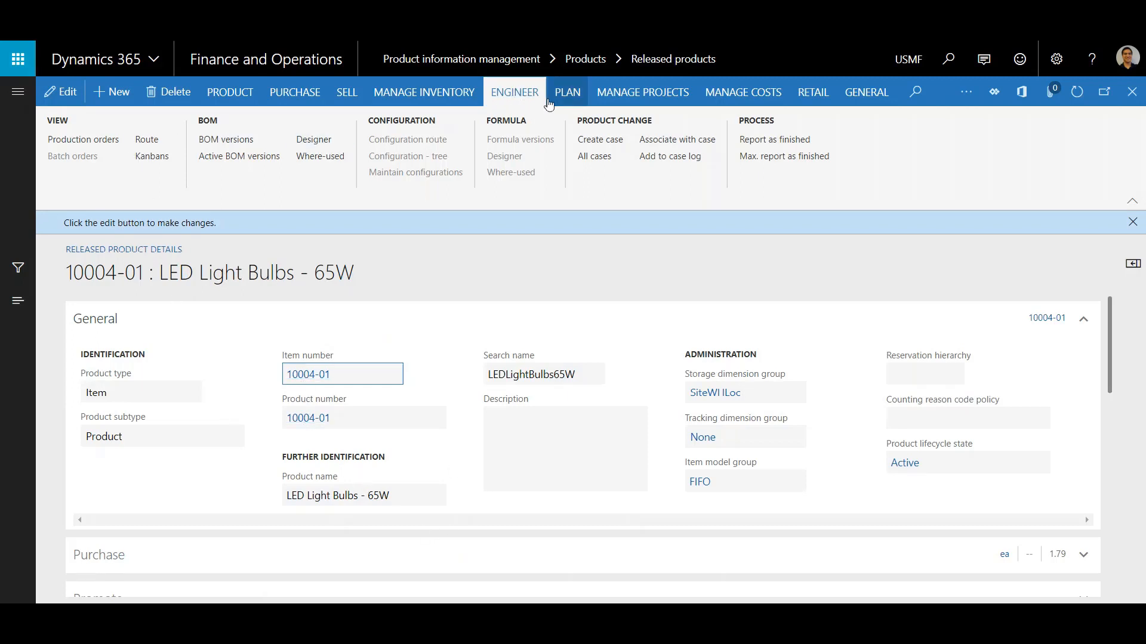
{"action": "mouse_move", "coordinate": [226, 141]}
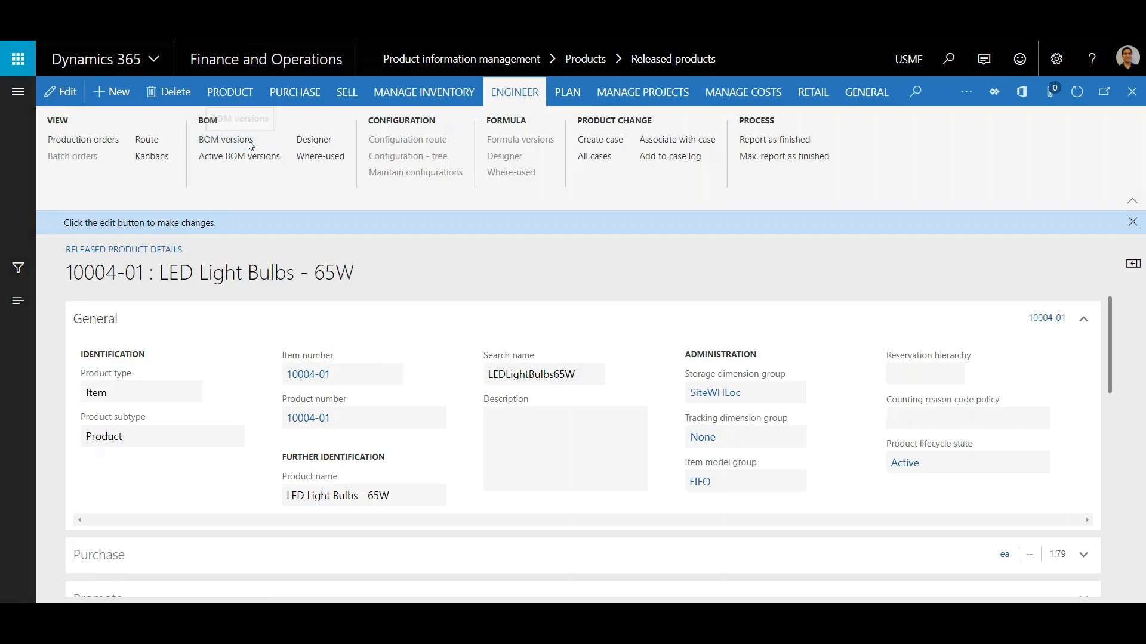
{"action": "left_click", "coordinate": [226, 140]}
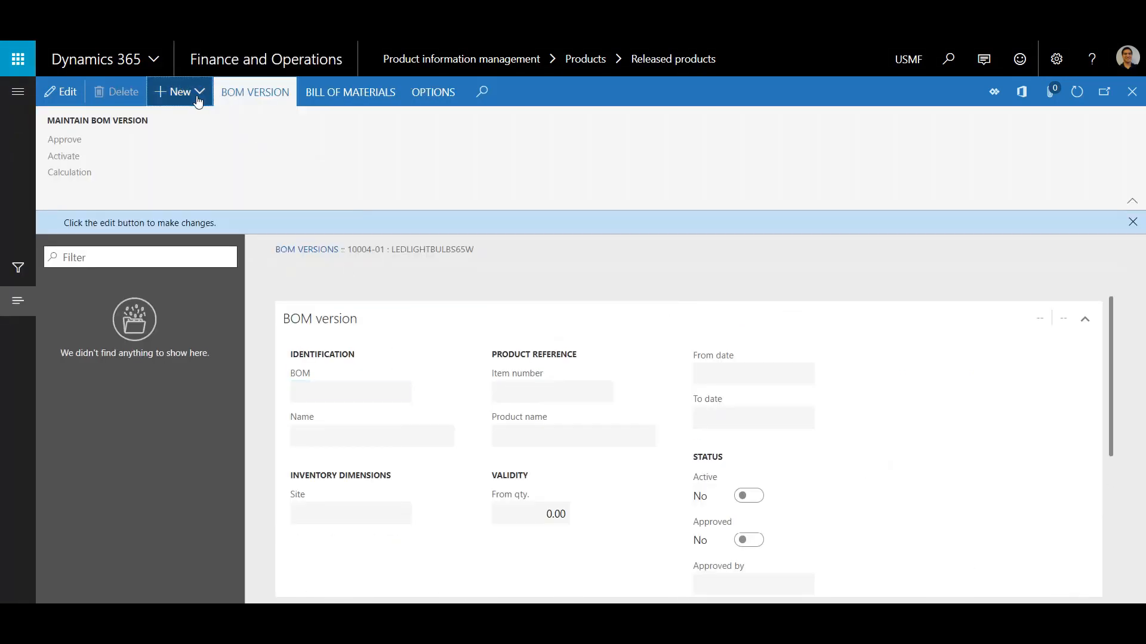
Create bill of materials BOM-0007 with a BOM version for site 1
{"action": "left_click", "coordinate": [180, 91]}
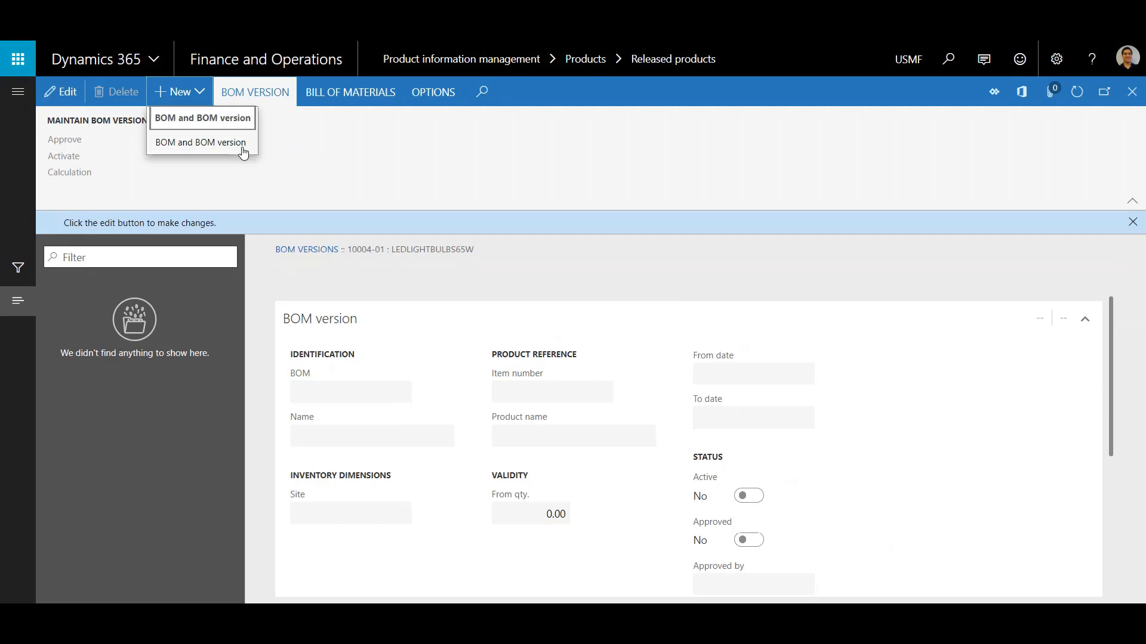
{"action": "left_click", "coordinate": [201, 142]}
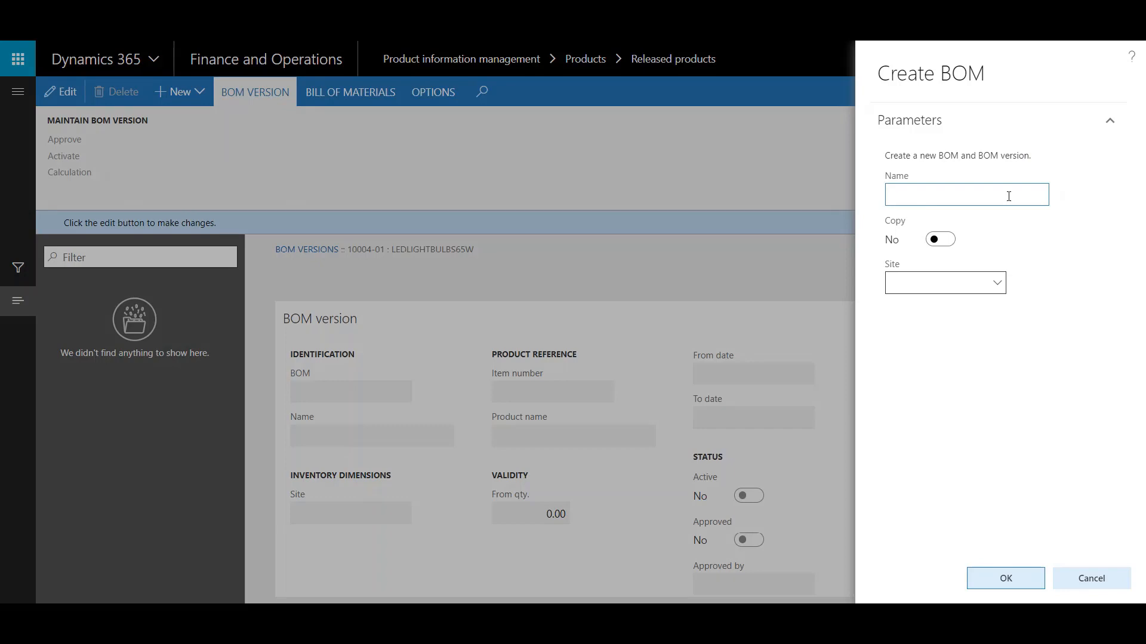
{"action": "type", "text": "BOM-00"}
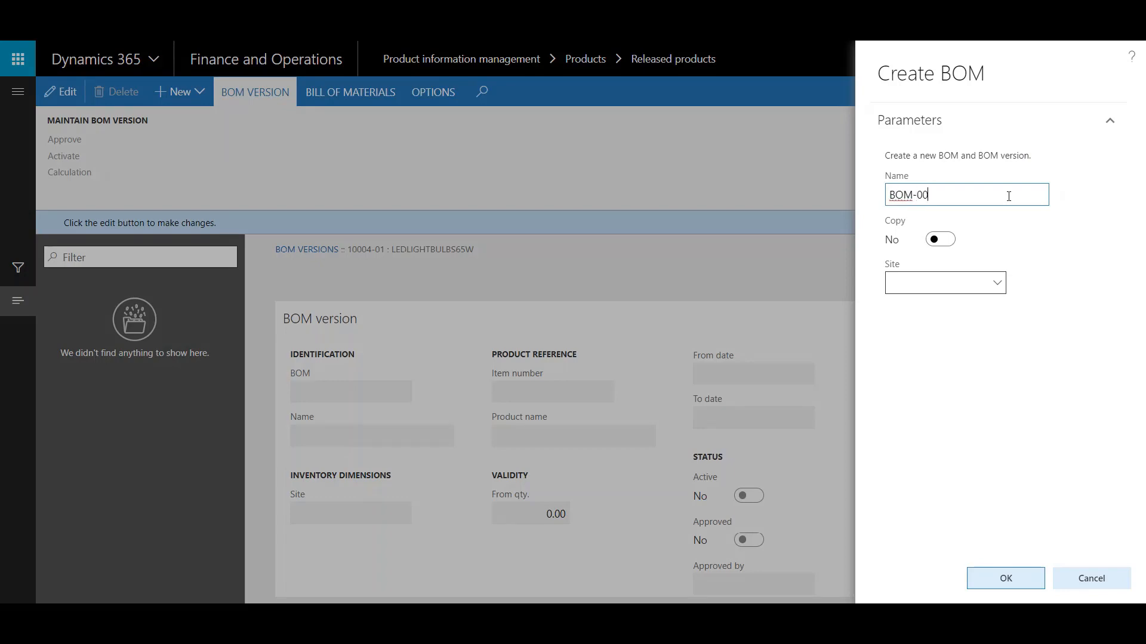
{"action": "type", "text": "07"}
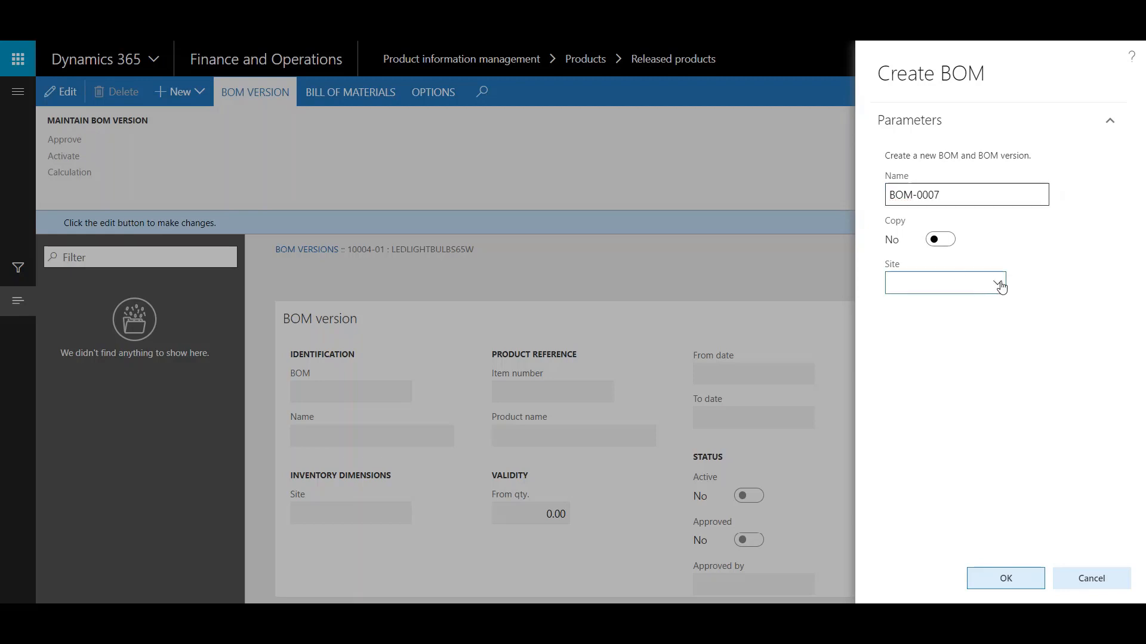
{"action": "type", "text": "1"}
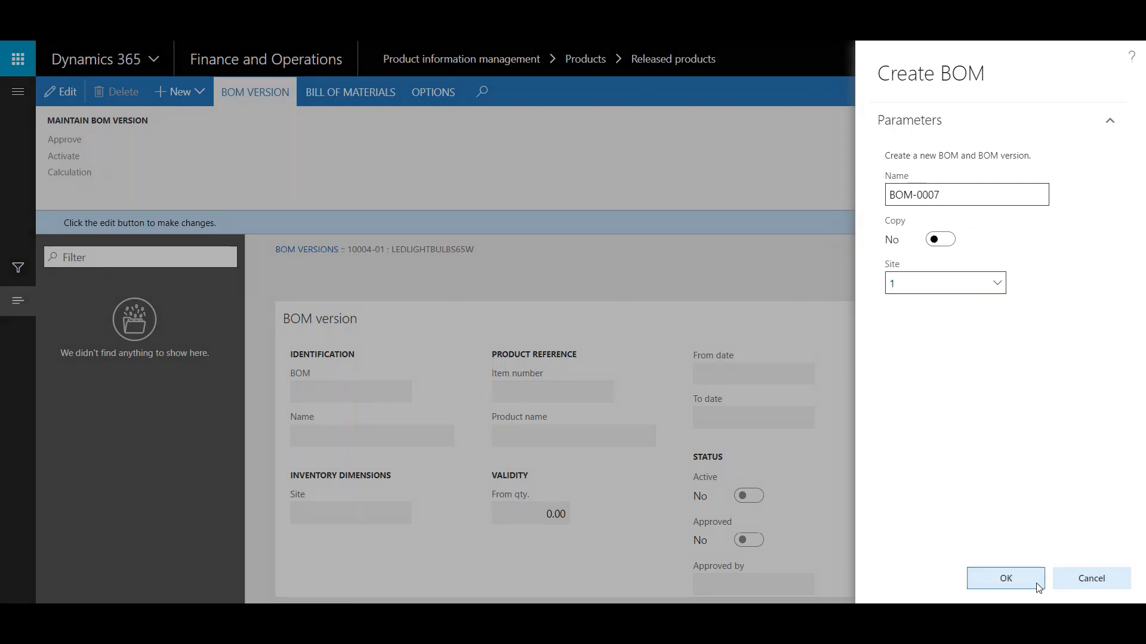
{"action": "left_click", "coordinate": [1006, 578]}
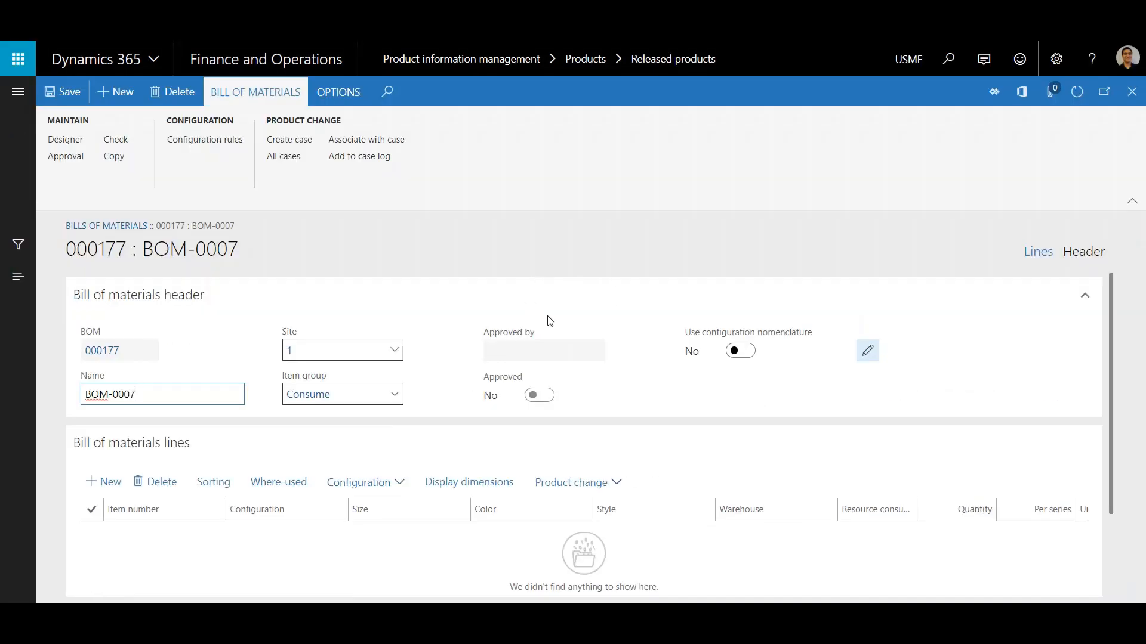
Add a component line for item D0002 Cabinet, warehouse 13, quantity 1
{"action": "scroll", "scroll_direction": "down", "scroll_amount": 3}
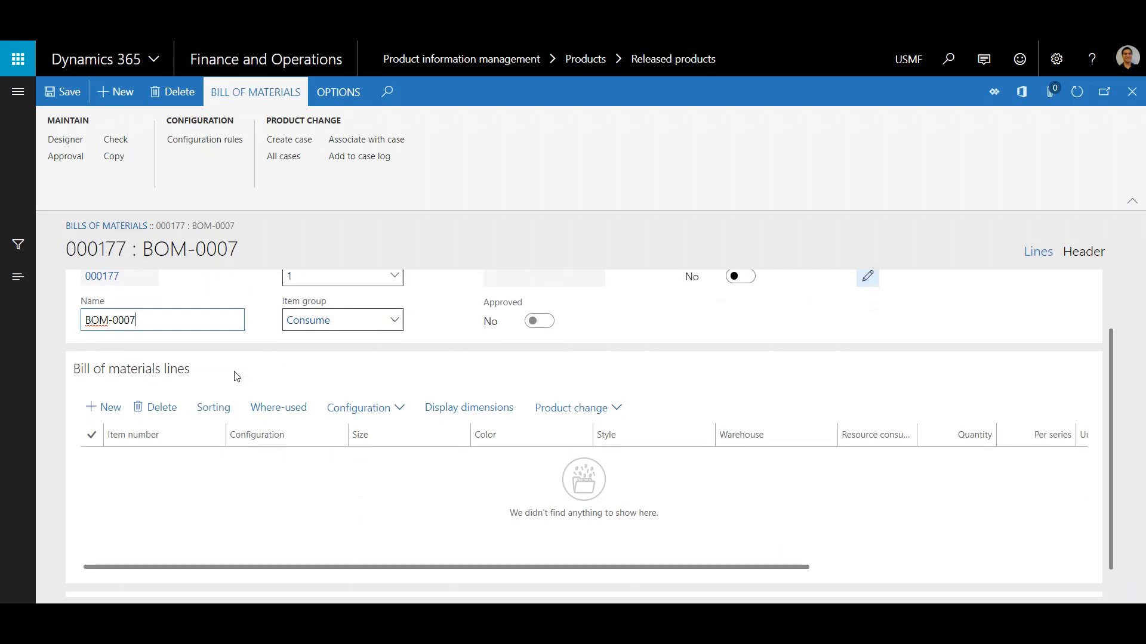
{"action": "mouse_move", "coordinate": [357, 505]}
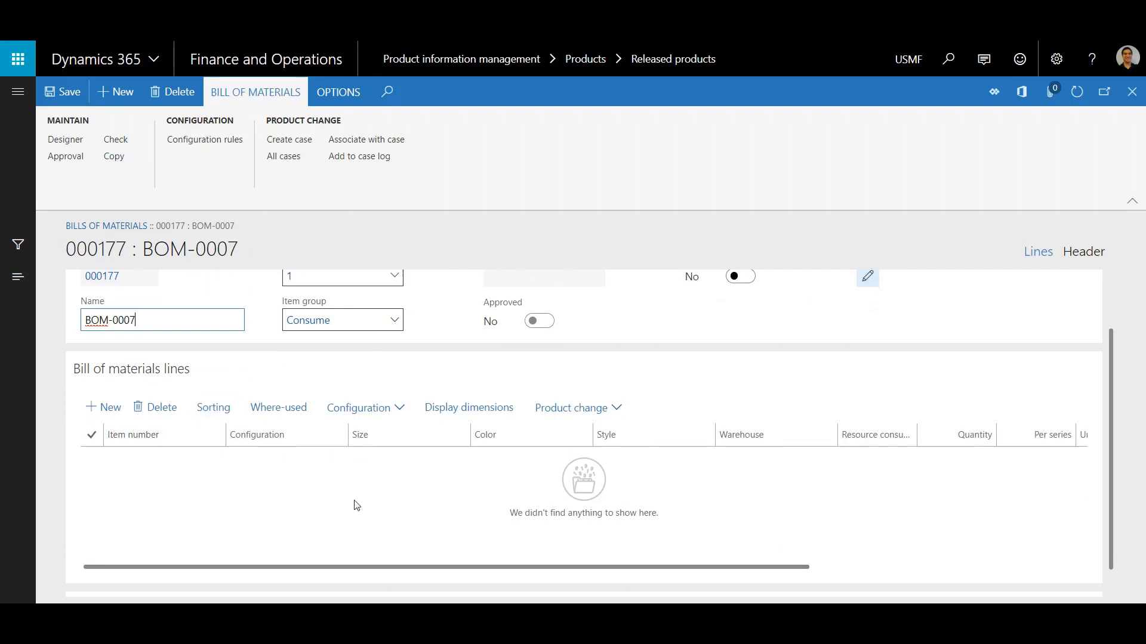
{"action": "mouse_move", "coordinate": [194, 389]}
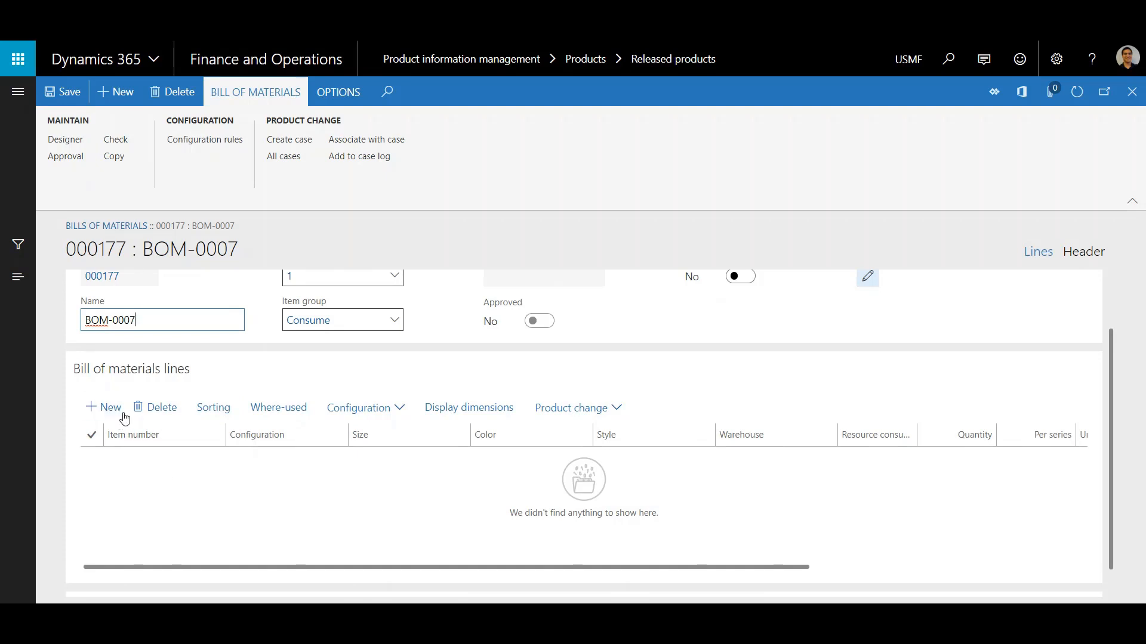
{"action": "left_click", "coordinate": [110, 407]}
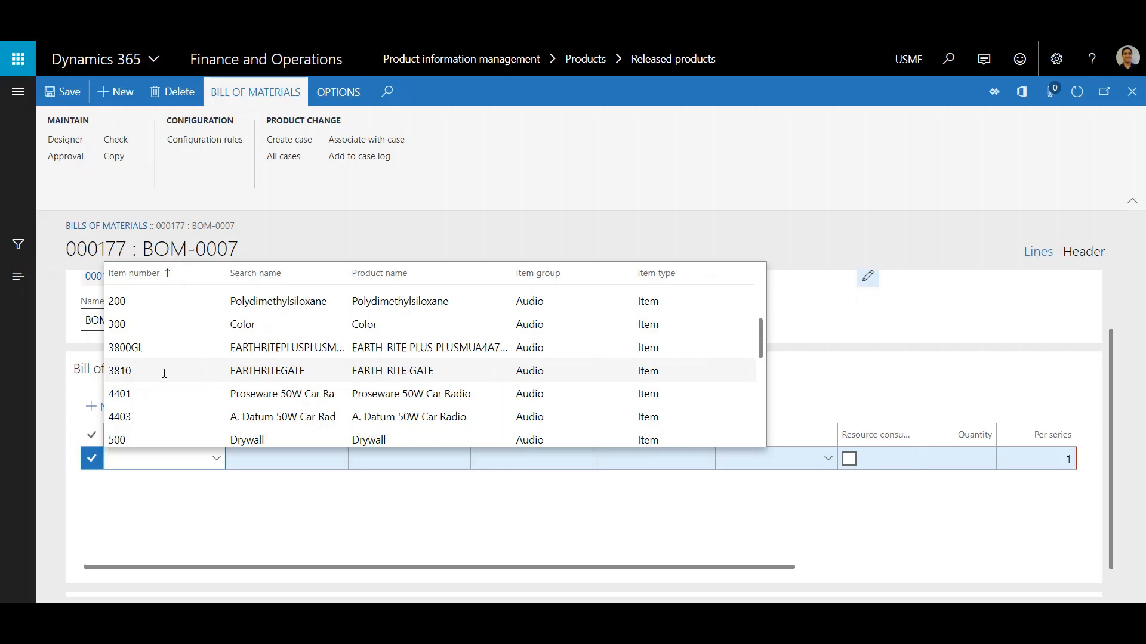
{"action": "scroll", "scroll_direction": "down", "scroll_amount": 3}
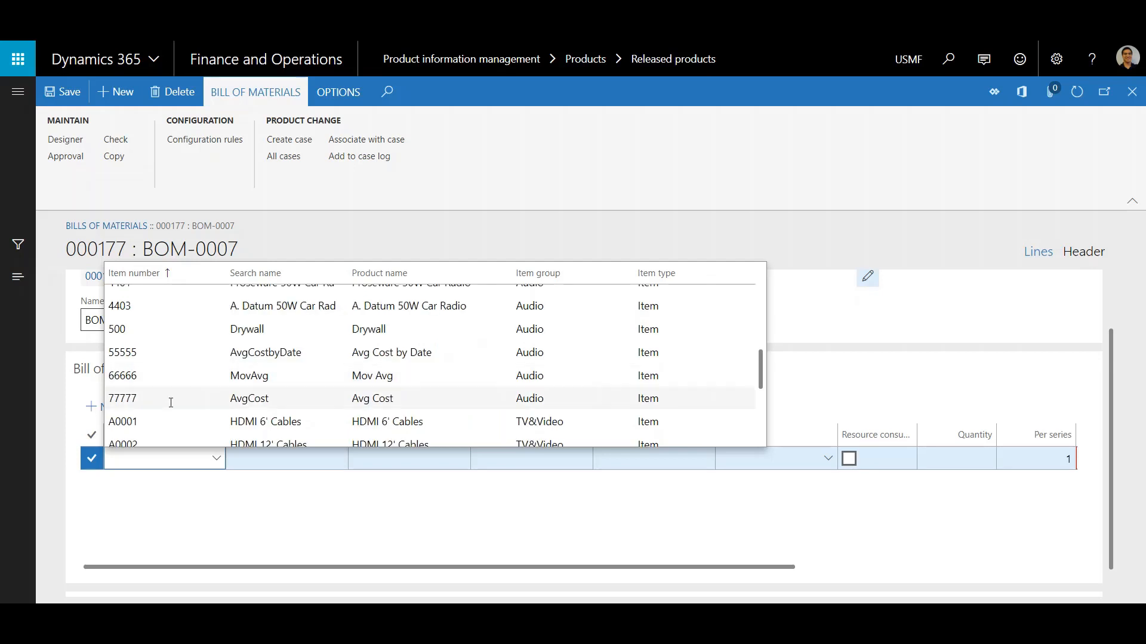
{"action": "scroll", "scroll_direction": "down", "scroll_amount": 3}
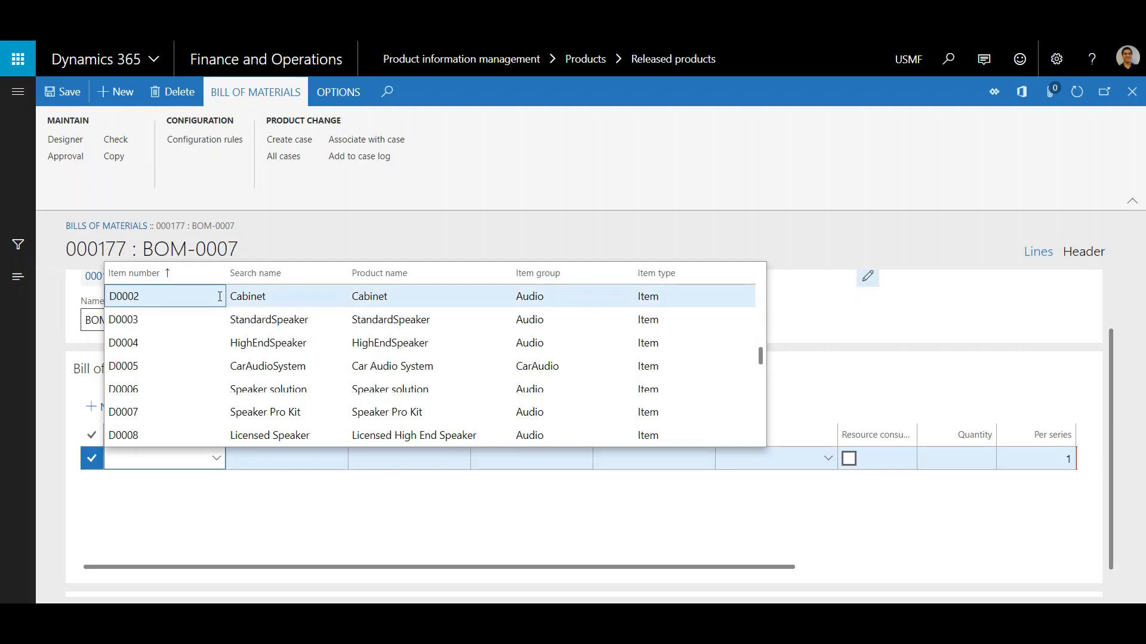
{"action": "left_click", "coordinate": [124, 296]}
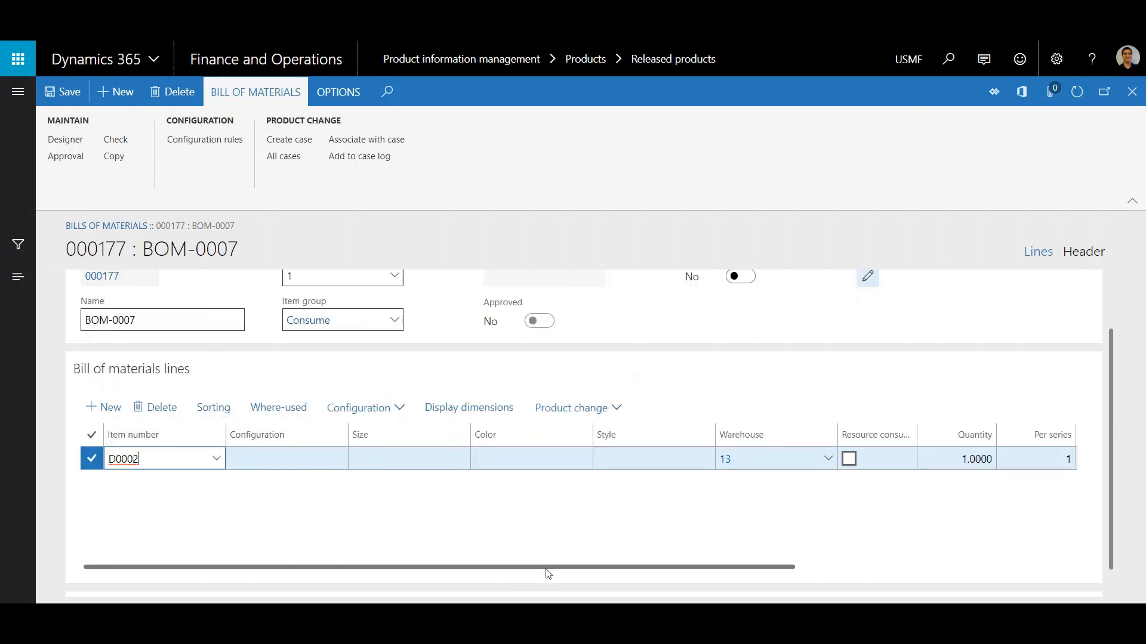
{"action": "scroll", "scroll_direction": "right", "scroll_amount": 3}
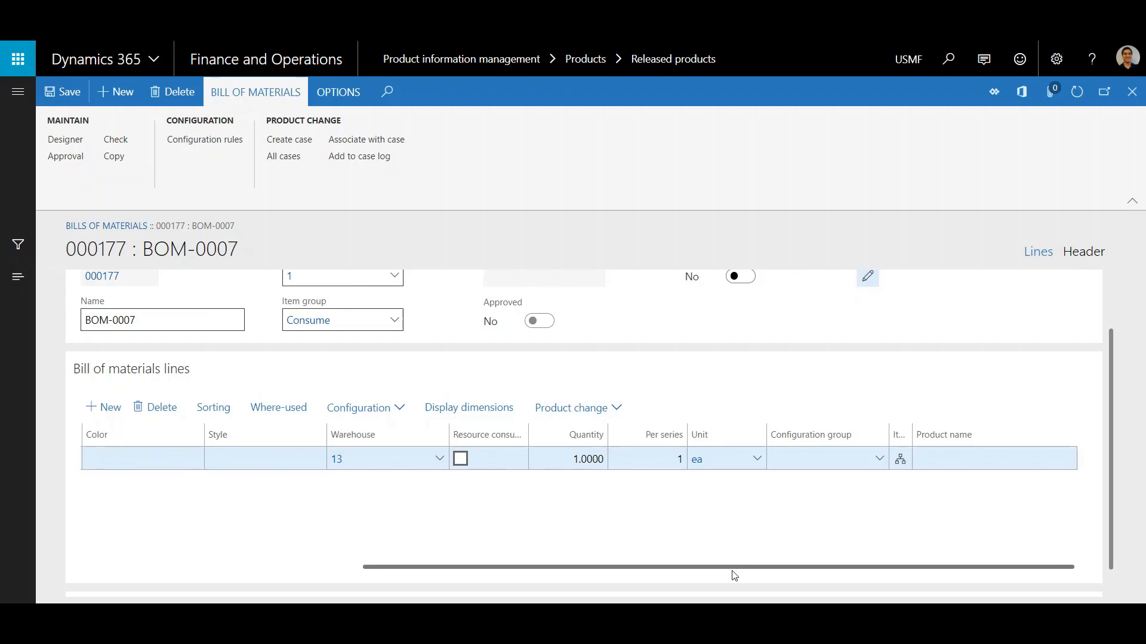
{"action": "mouse_move", "coordinate": [879, 569]}
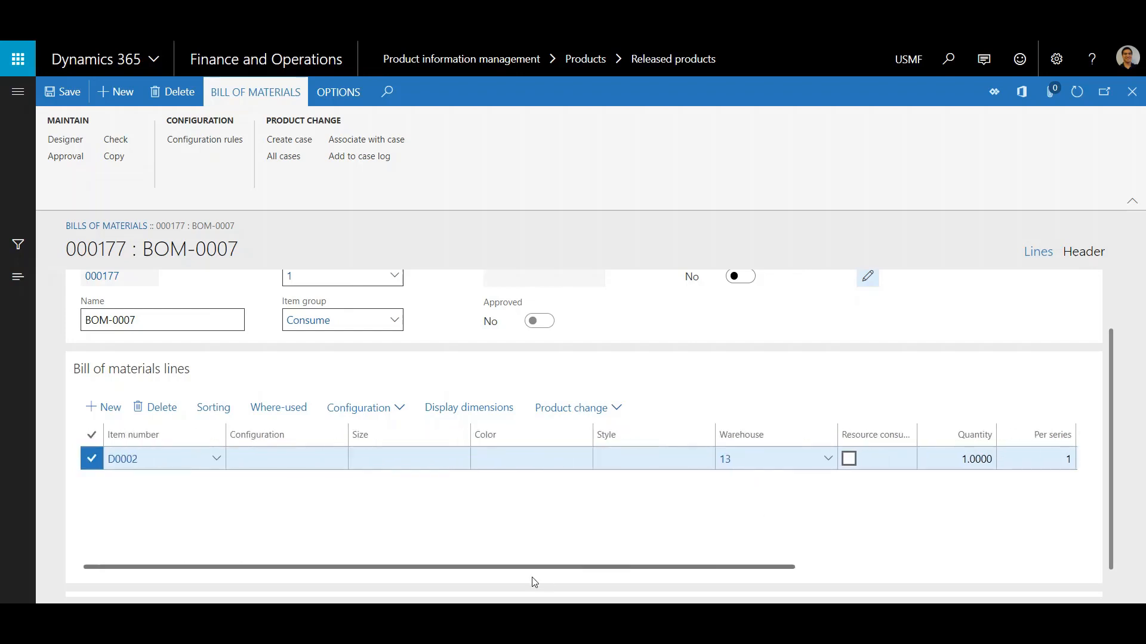
{"action": "mouse_move", "coordinate": [103, 411]}
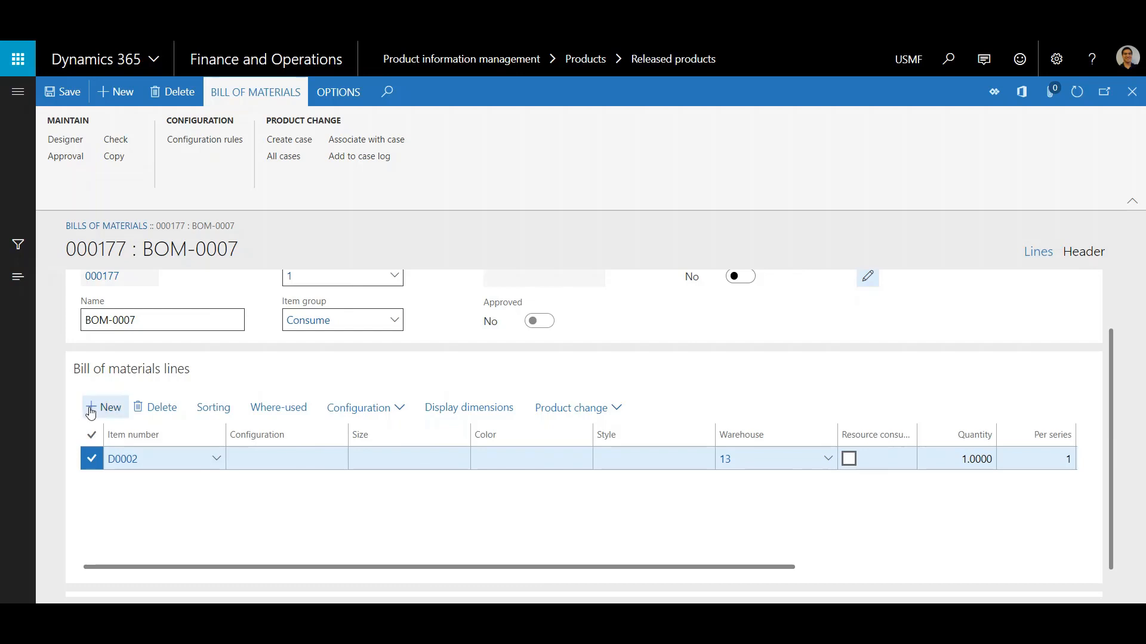
Add a second component line for item D0003, warehouse 13, quantity 1
{"action": "left_click", "coordinate": [104, 407]}
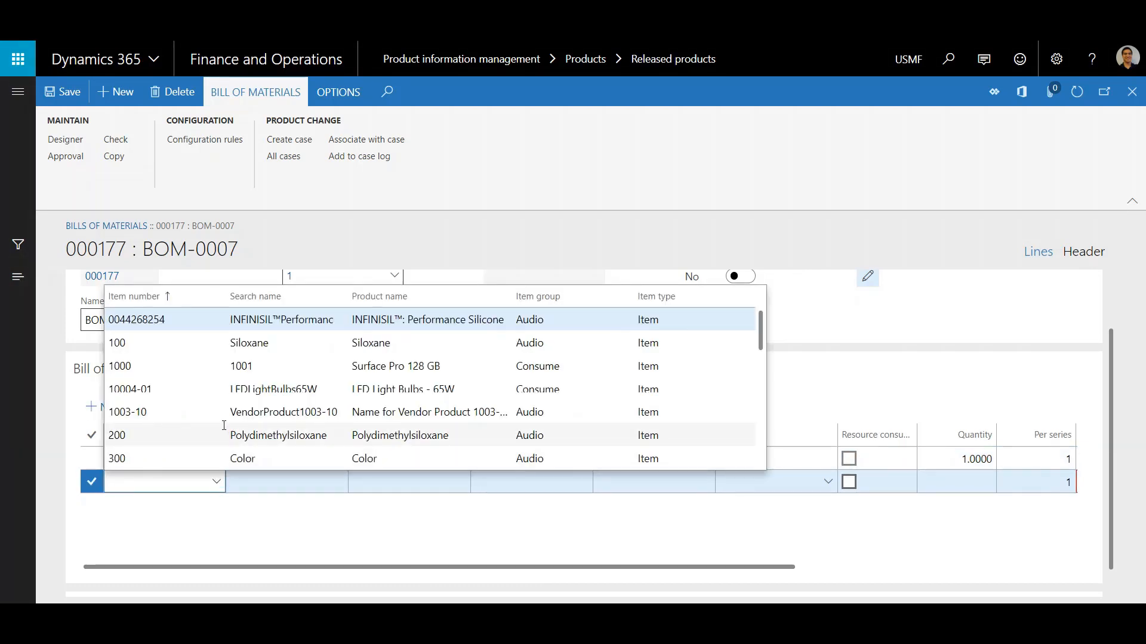
{"action": "scroll", "scroll_direction": "down", "scroll_amount": 3}
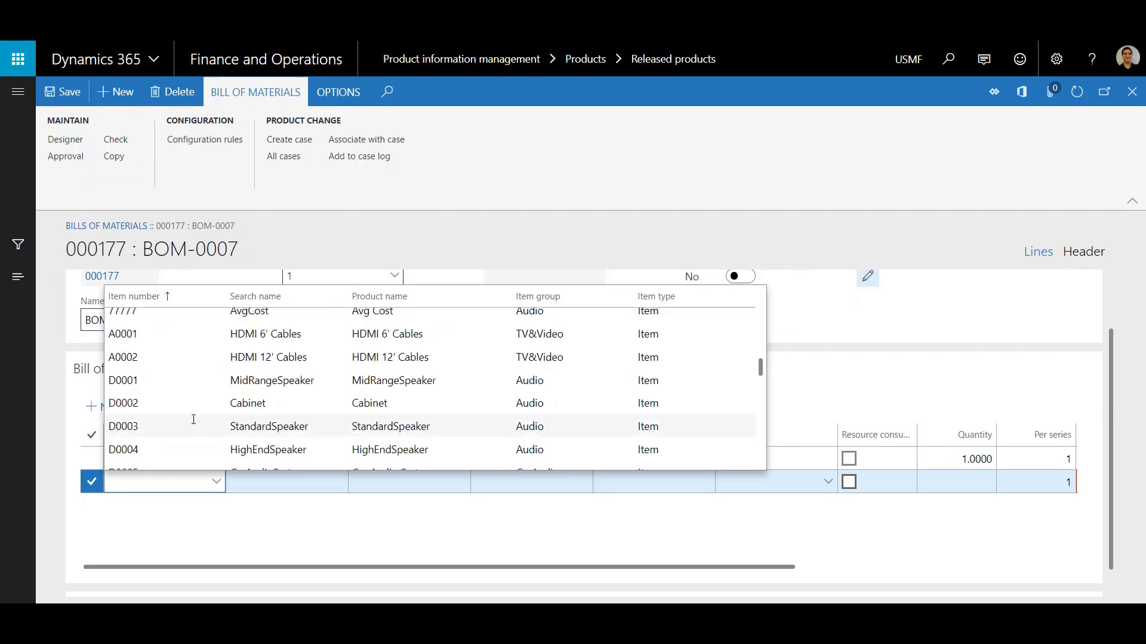
{"action": "left_click", "coordinate": [123, 426]}
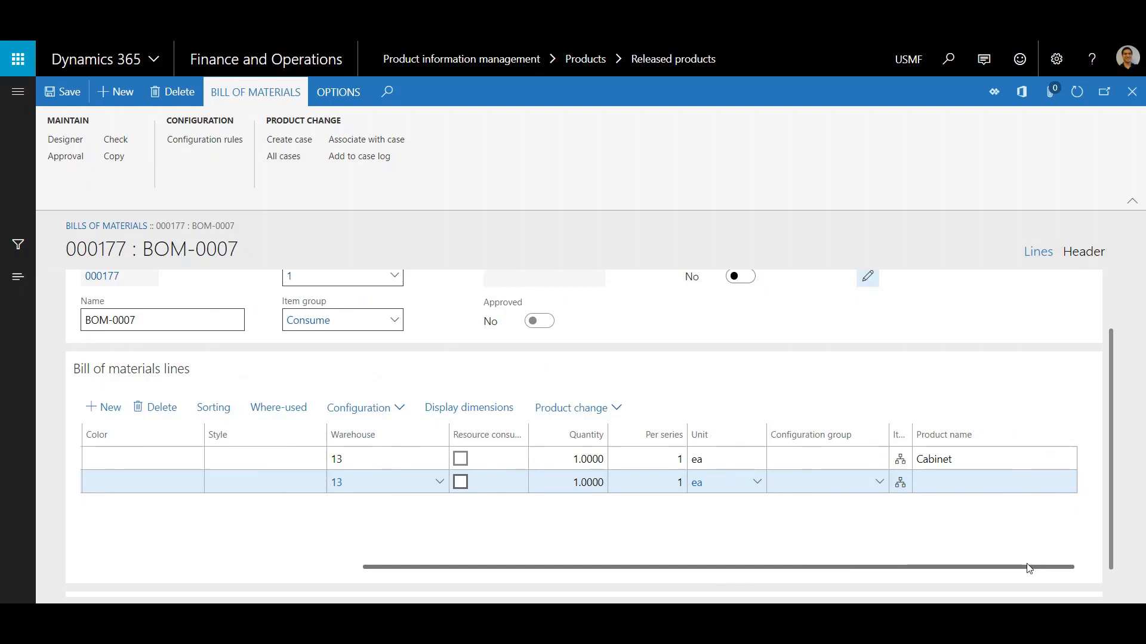
{"action": "mouse_move", "coordinate": [1058, 566]}
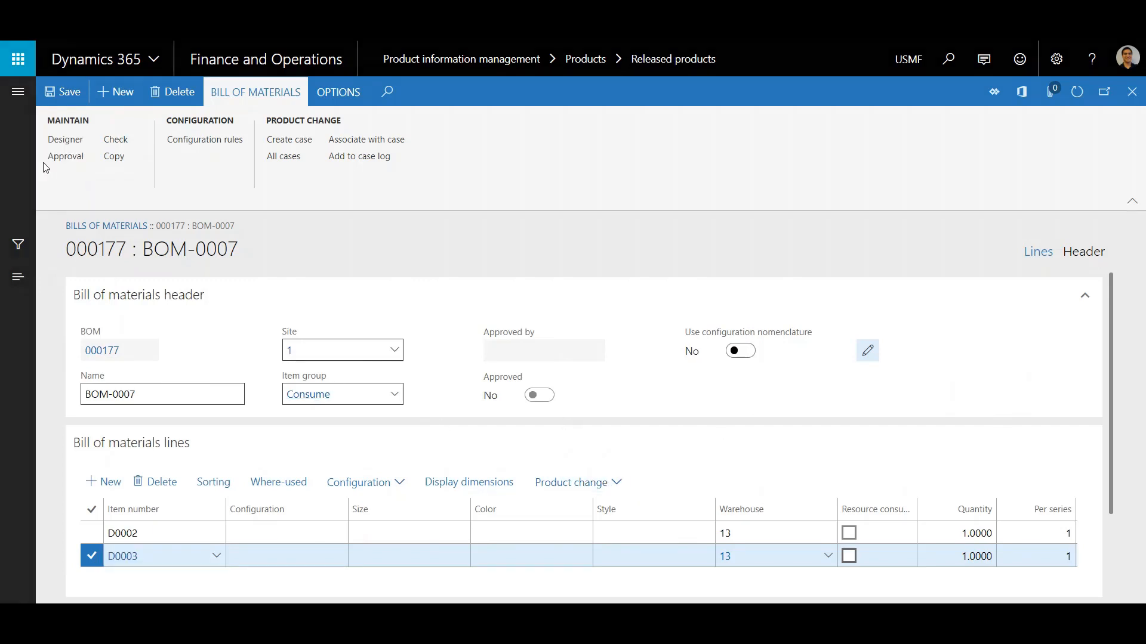
Approve the BOM-0007 bill of materials with approver 000003
{"action": "left_click", "coordinate": [64, 156]}
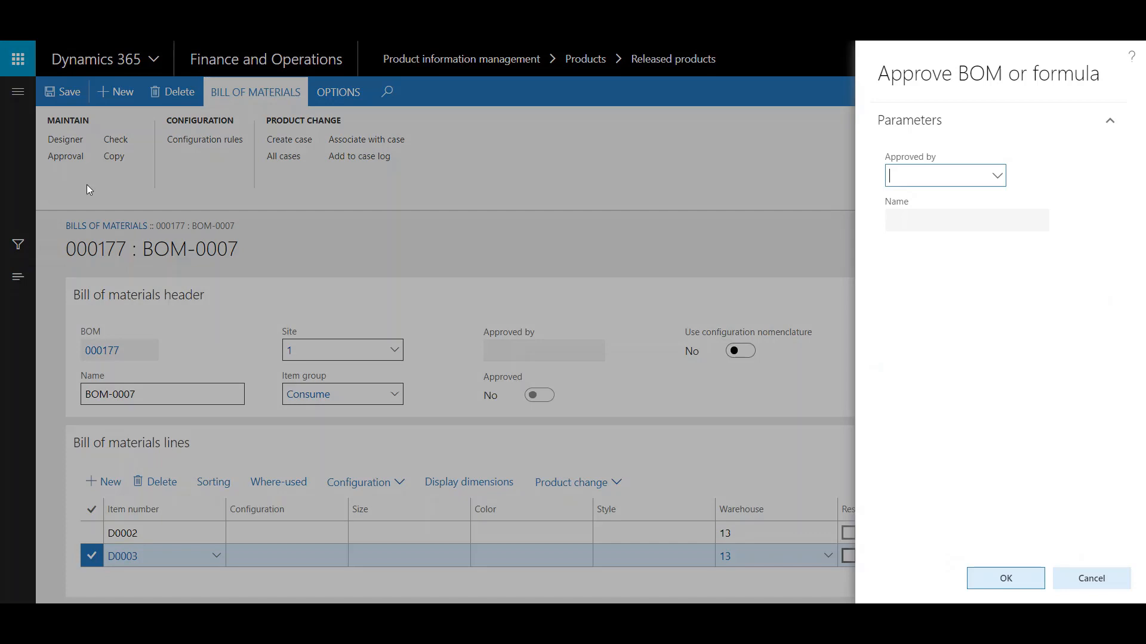
{"action": "mouse_move", "coordinate": [1028, 240]}
{"action": "type", "text": "000003"}
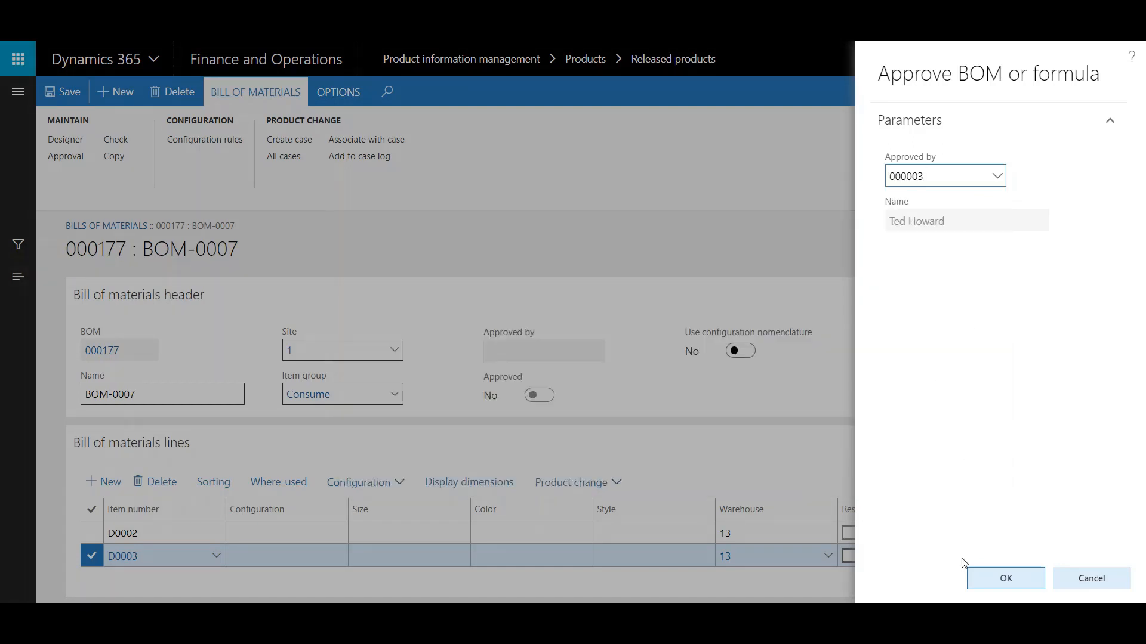
{"action": "left_click", "coordinate": [1006, 578]}
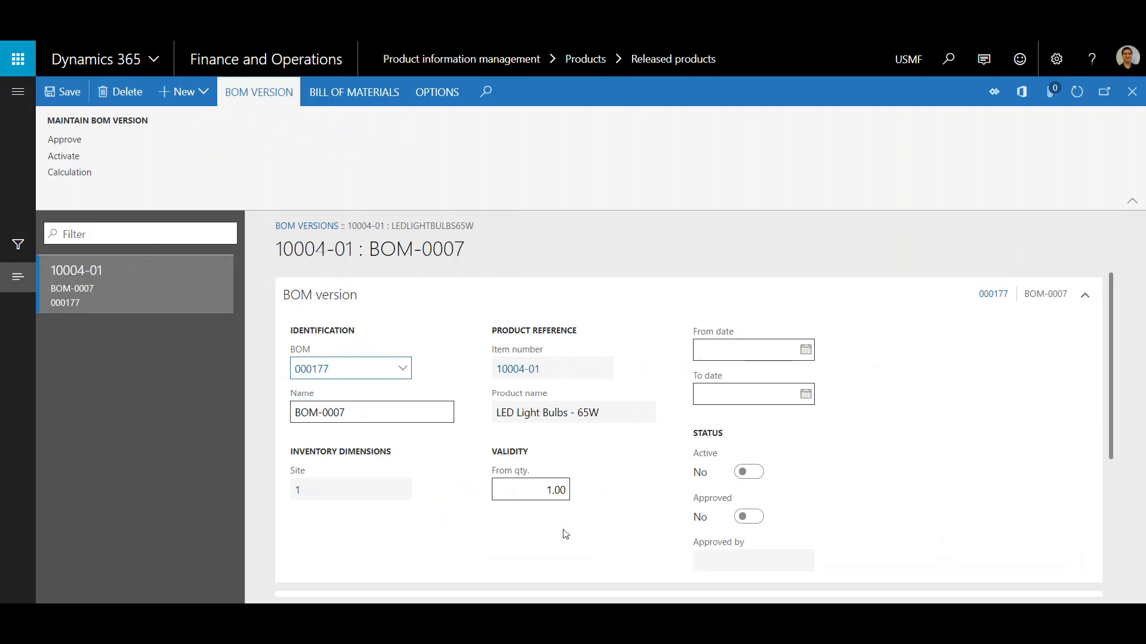
Approve the 10004-01 BOM version, recording personnel number 000003 as approver
{"action": "scroll", "scroll_direction": "down", "scroll_amount": 3}
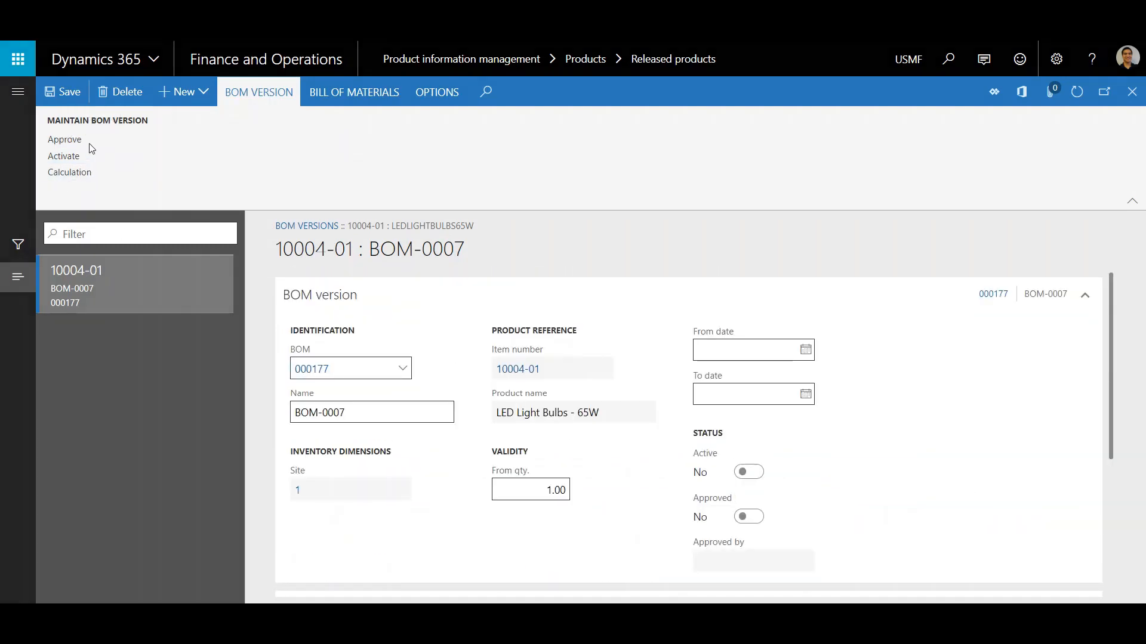
{"action": "left_click", "coordinate": [64, 139]}
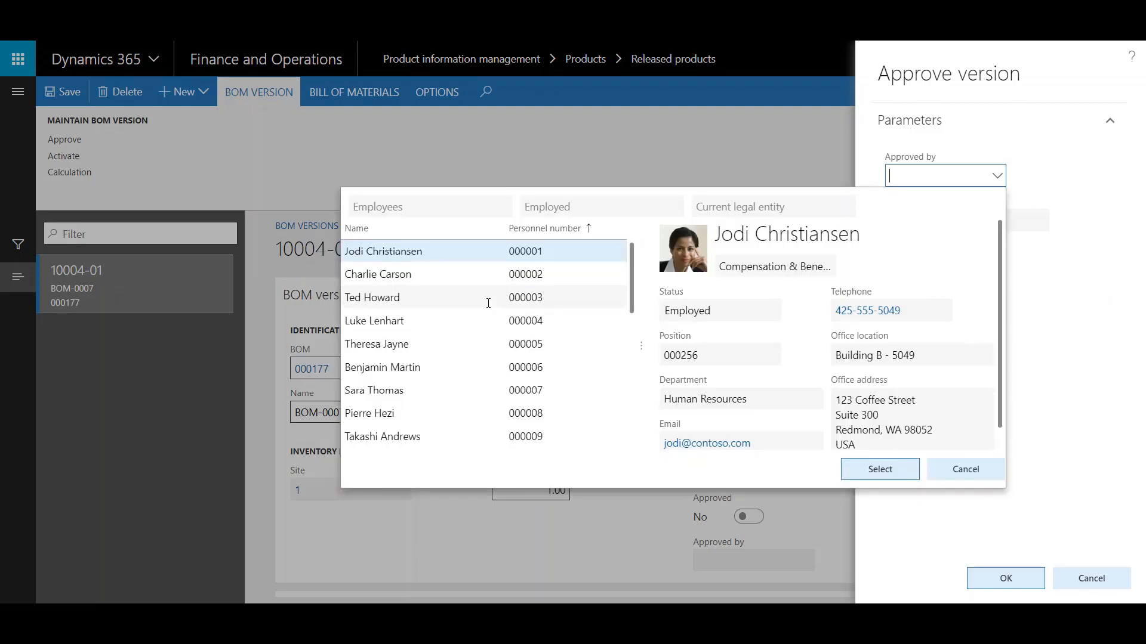
{"action": "left_click", "coordinate": [880, 469]}
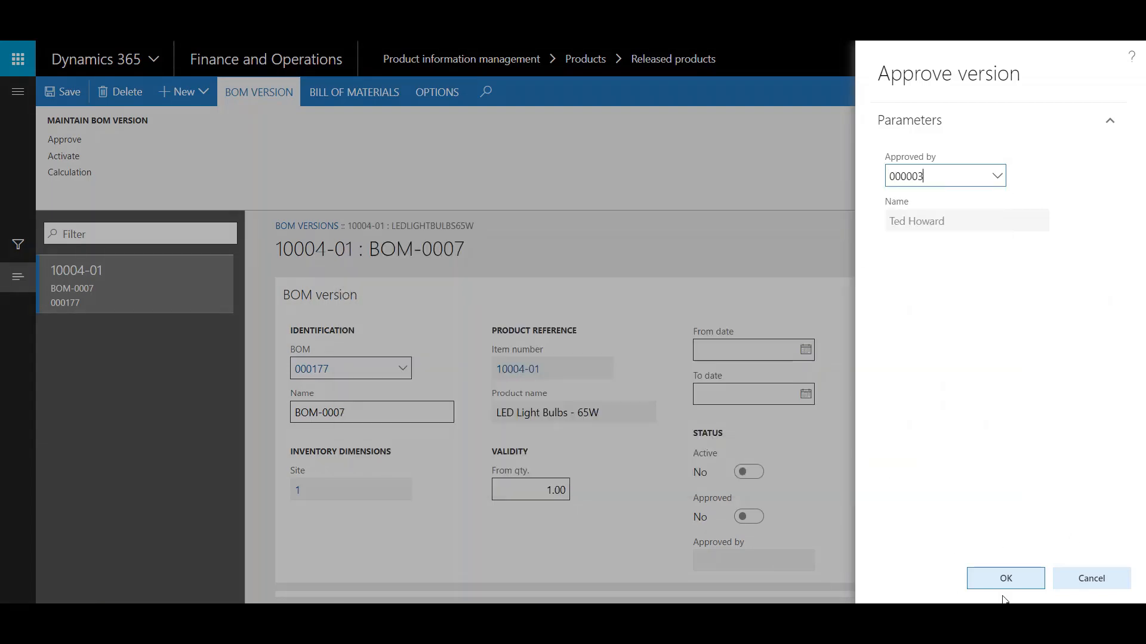
{"action": "left_click", "coordinate": [1006, 578]}
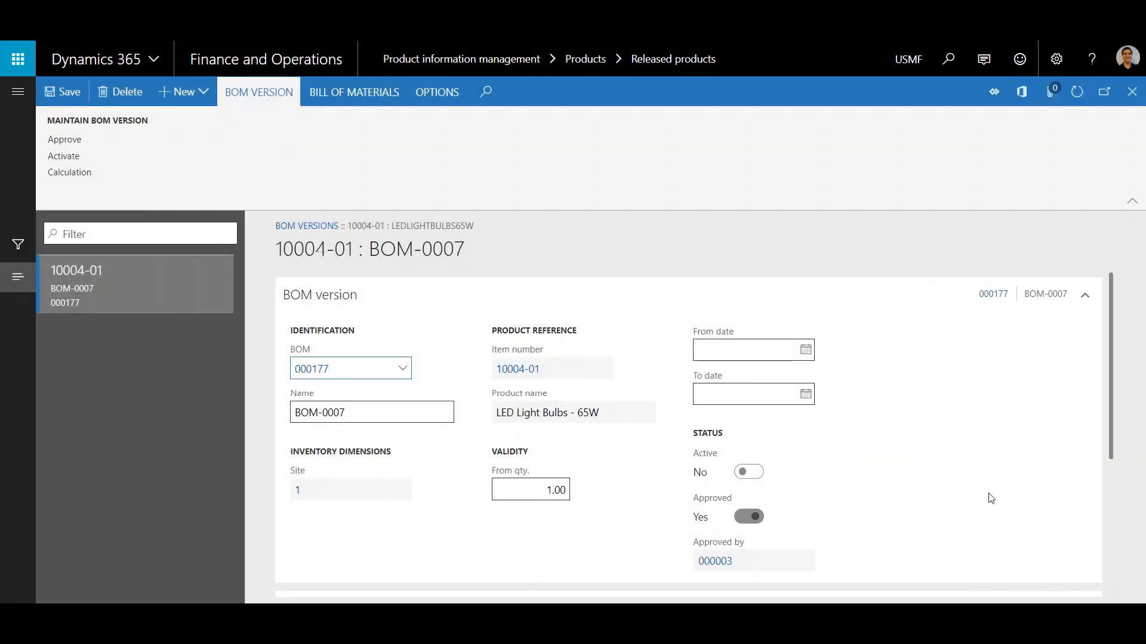
{"action": "mouse_move", "coordinate": [786, 522]}
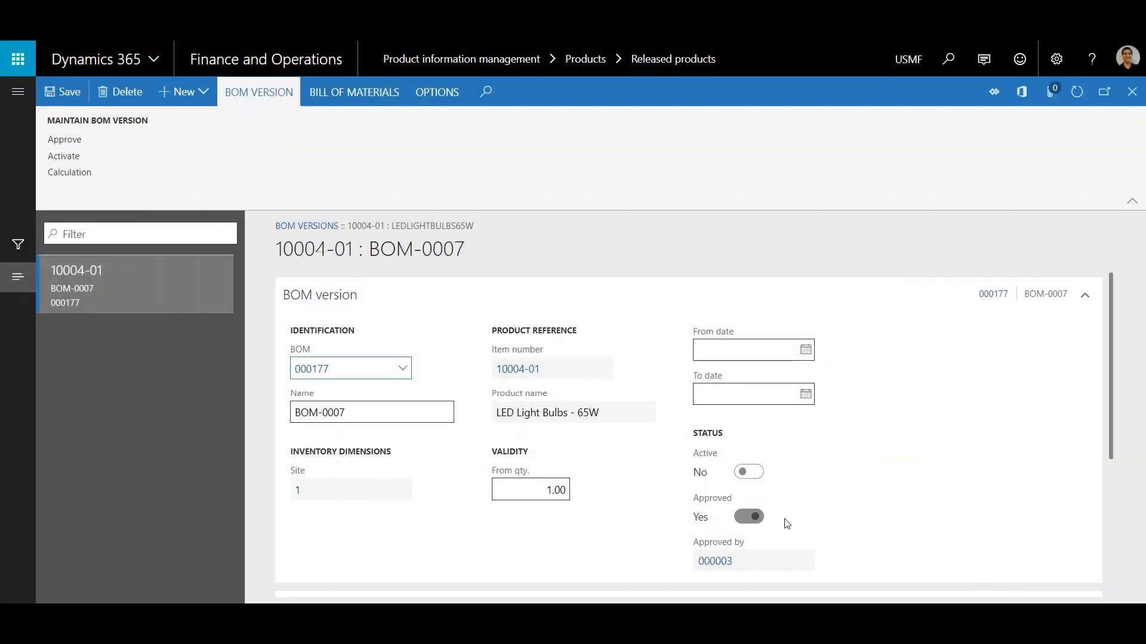
{"action": "scroll", "scroll_direction": "down", "scroll_amount": 3}
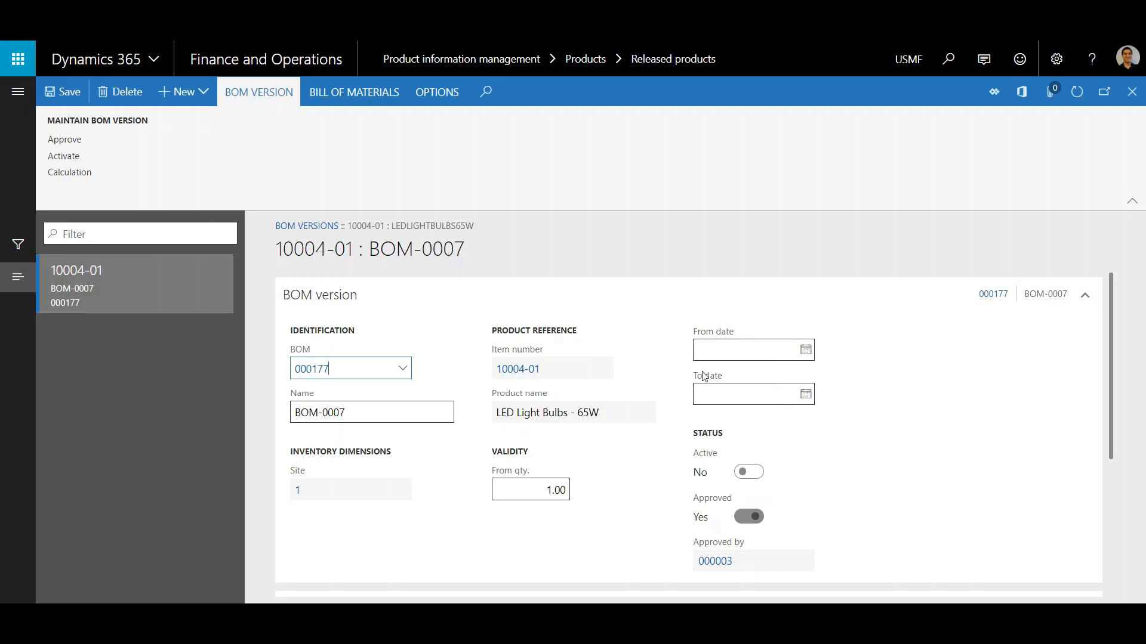
{"action": "mouse_move", "coordinate": [676, 489]}
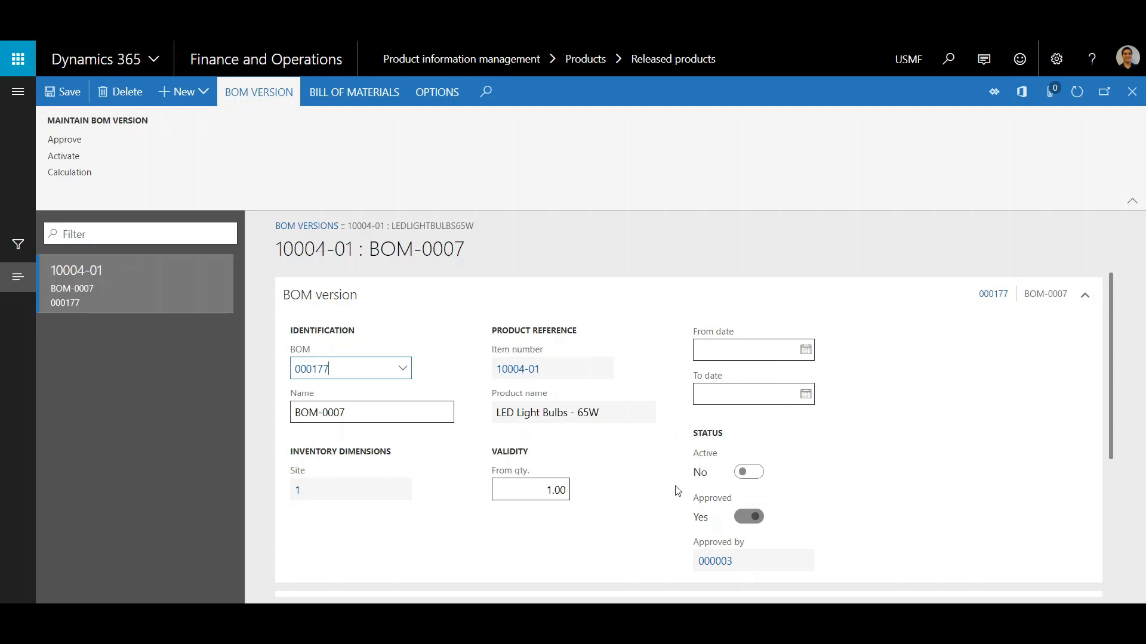
{"action": "mouse_move", "coordinate": [60, 156]}
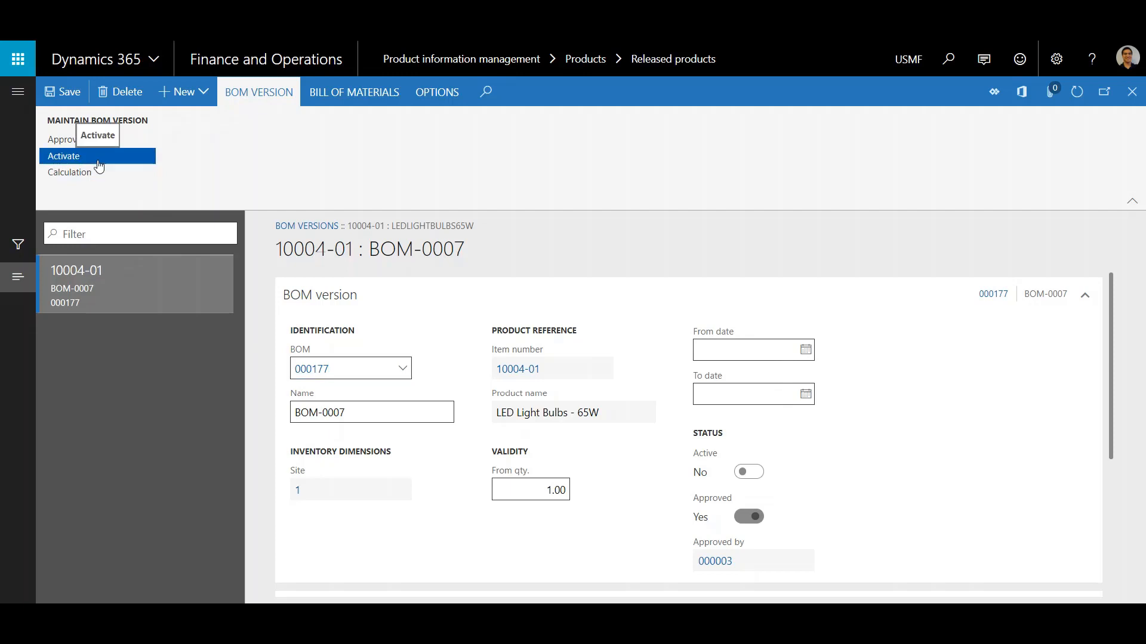
Activate the approved BOM-0007 version for item 10004-01
{"action": "left_click", "coordinate": [64, 155]}
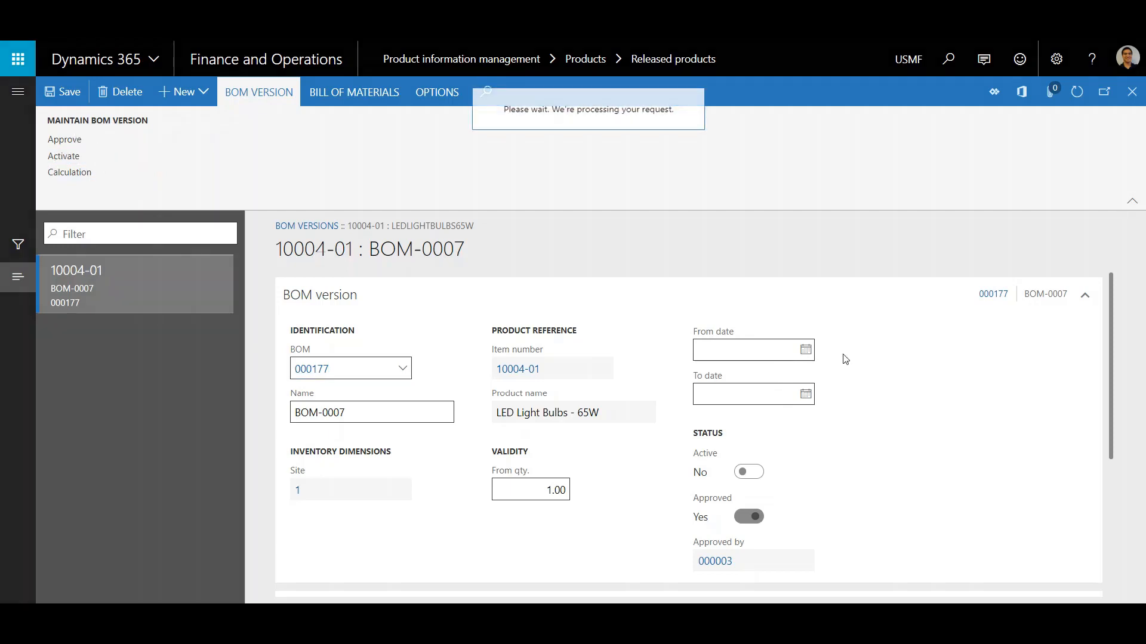
{"action": "left_click", "coordinate": [749, 471]}
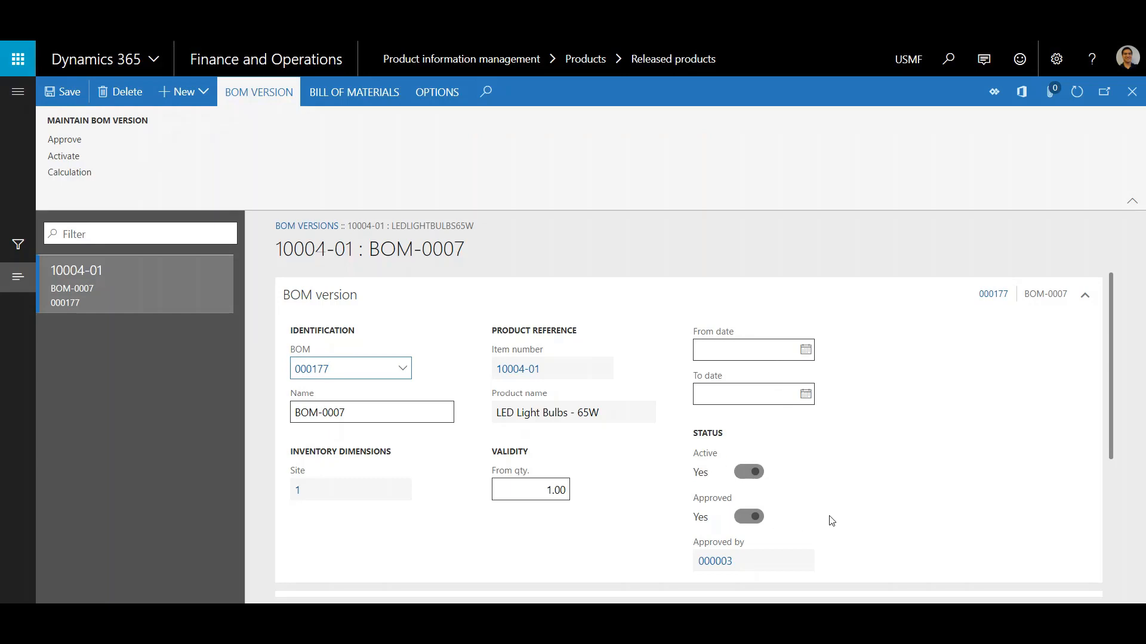
{"action": "scroll", "scroll_direction": "down", "scroll_amount": 3}
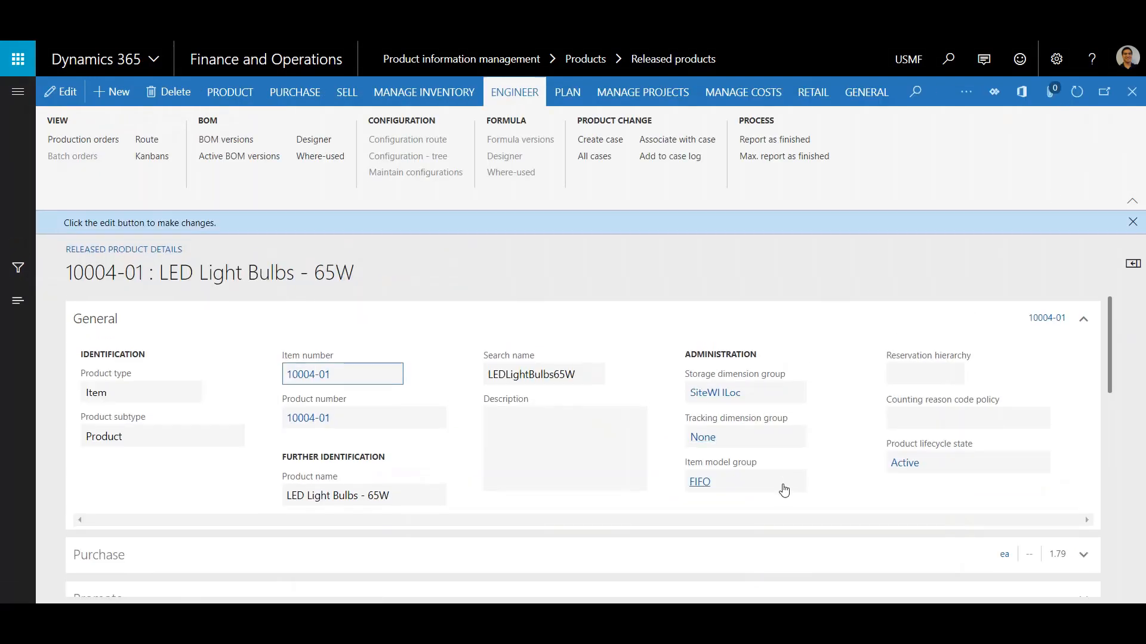
{"action": "mouse_move", "coordinate": [380, 438]}
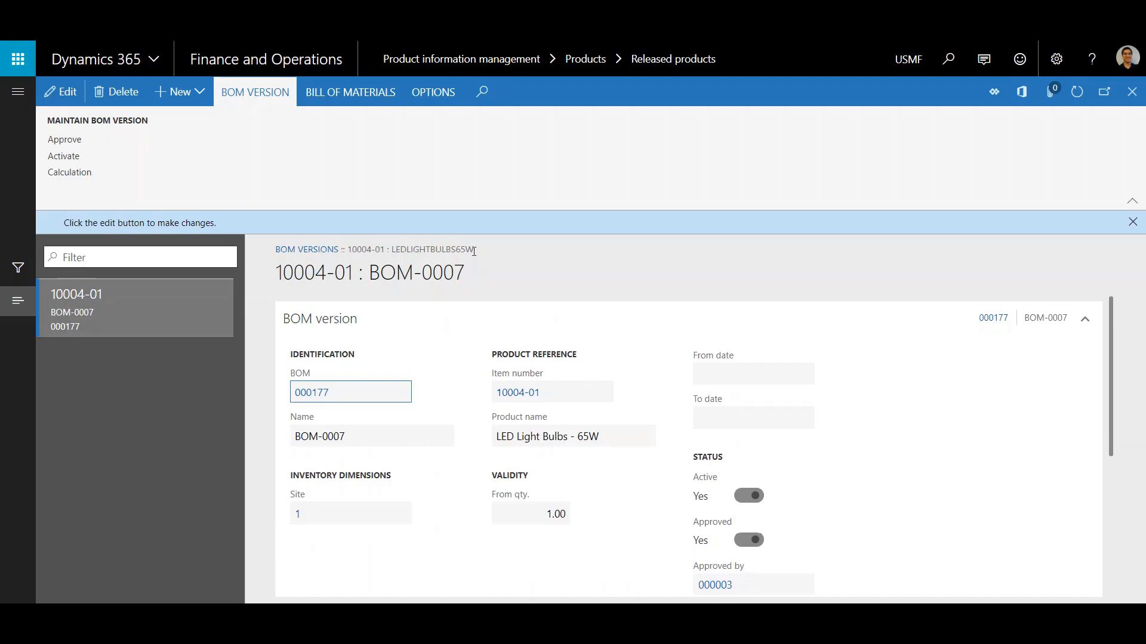
{"action": "mouse_move", "coordinate": [448, 161]}
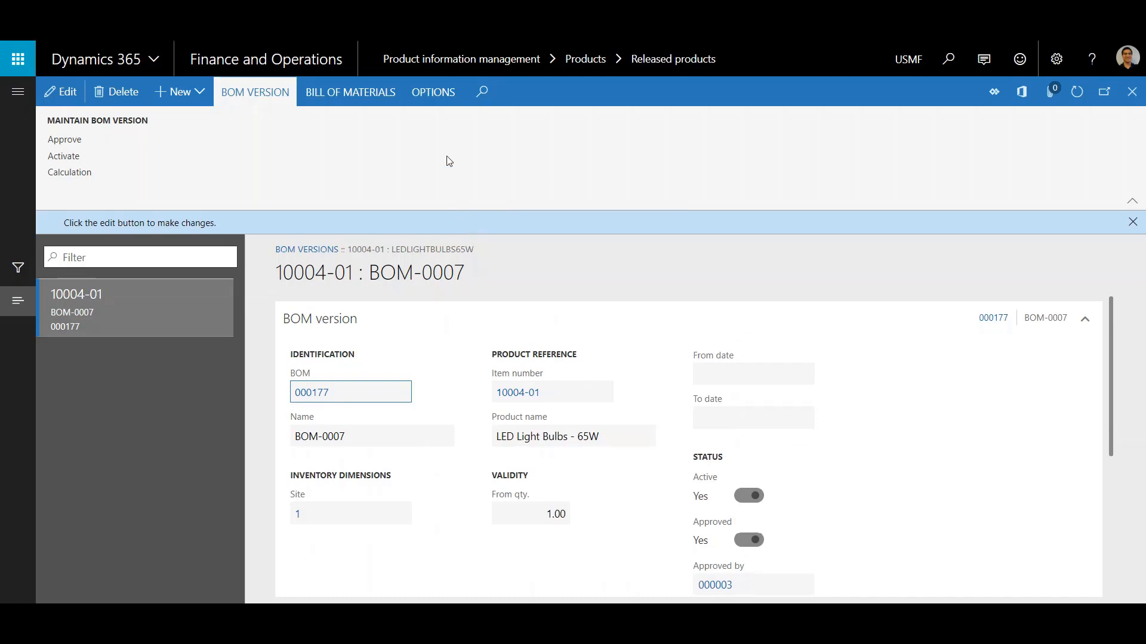
{"action": "mouse_move", "coordinate": [475, 158]}
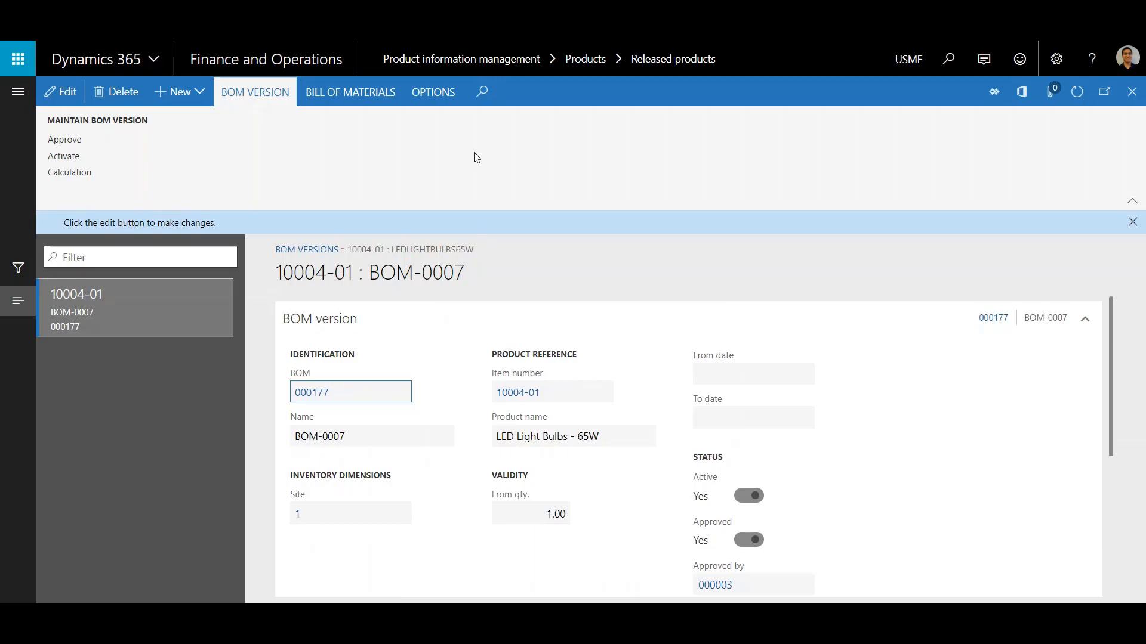
{"action": "mouse_move", "coordinate": [471, 174]}
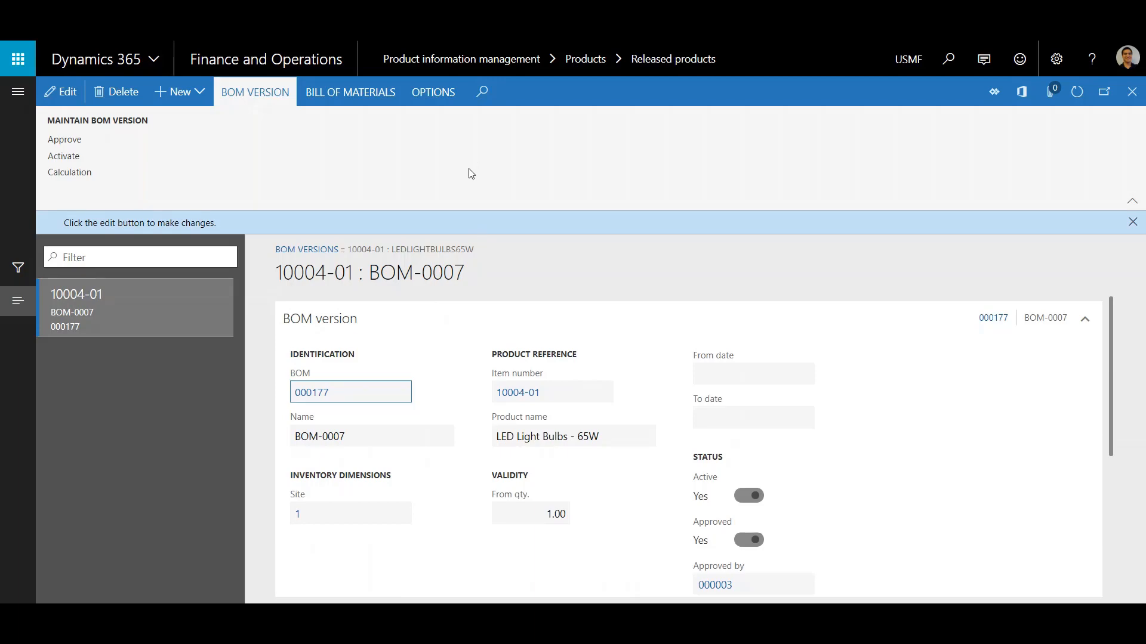